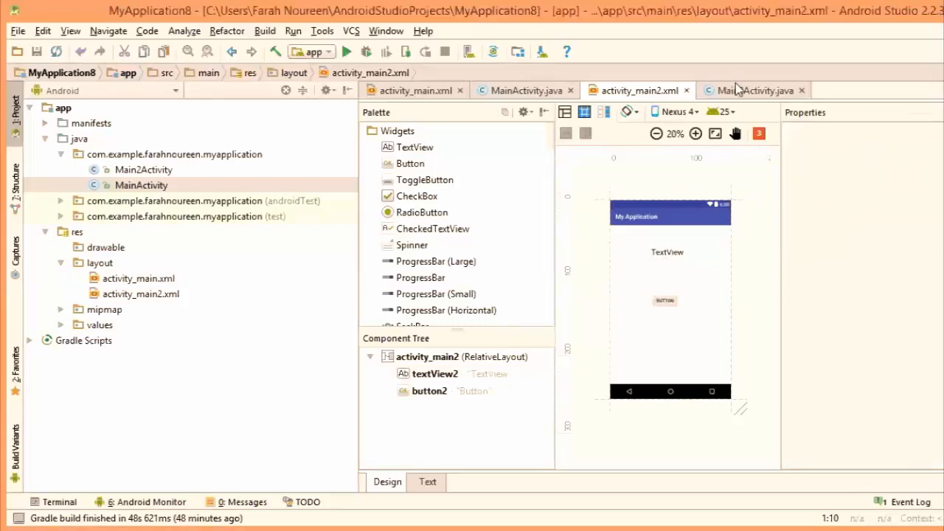
Open Main2Activity.java in the editor to show its onCreate method.
left_click(753, 90)
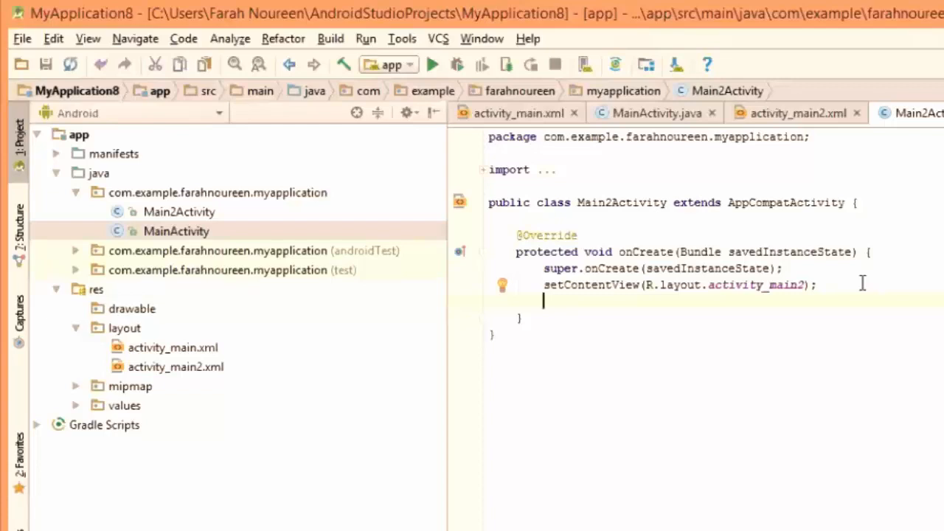
Declare Bundle Data = getIntent().getExtras() in onCreate after setContentView.
type("Bundle_D")
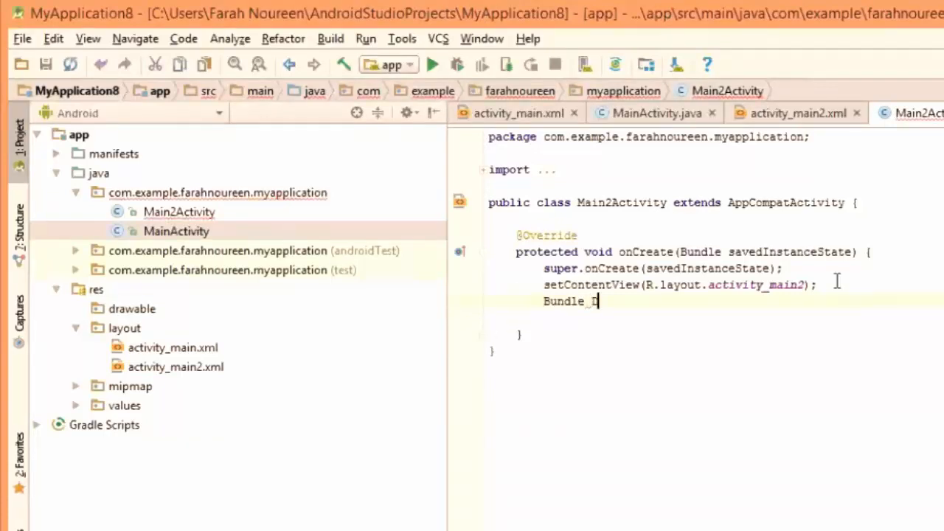
type("ata=")
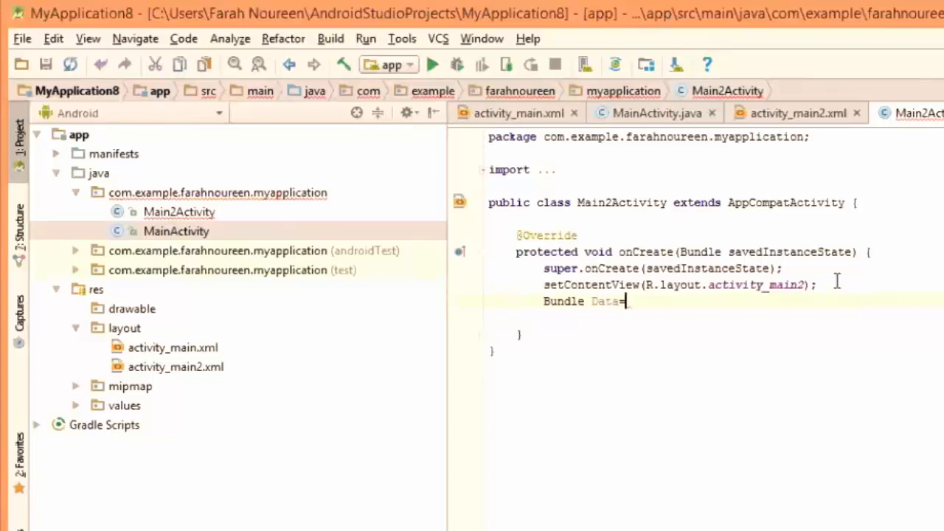
type("getIntent(")
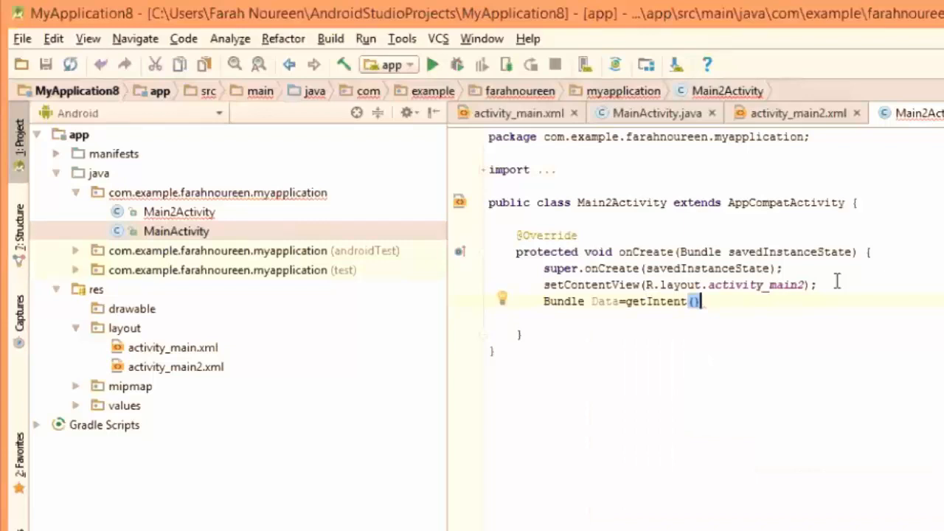
type(".getExtras();")
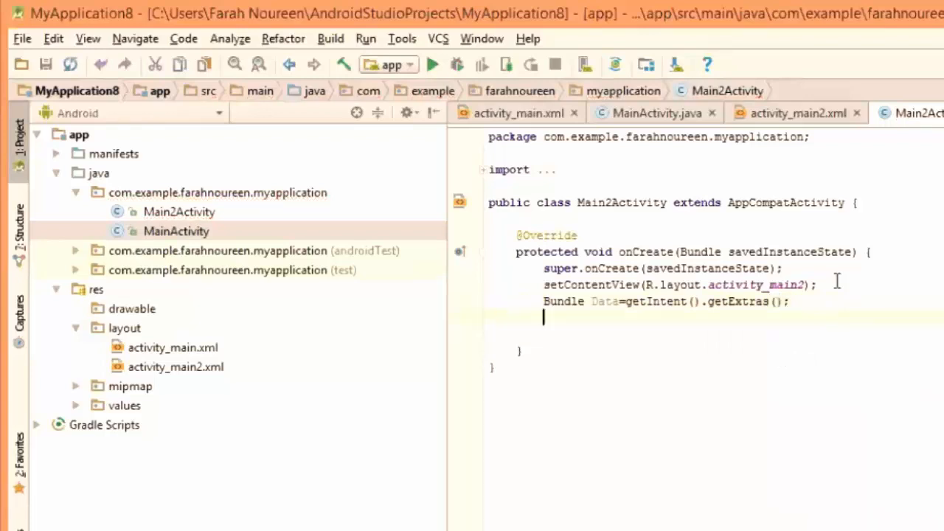
Add an if (Data == null) return; guard below the Bundle line.
type("if")
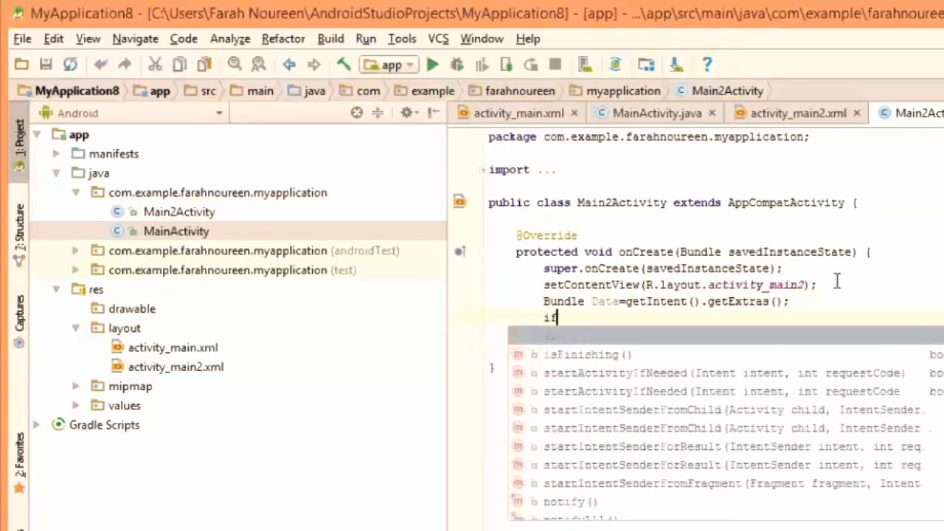
type("(")
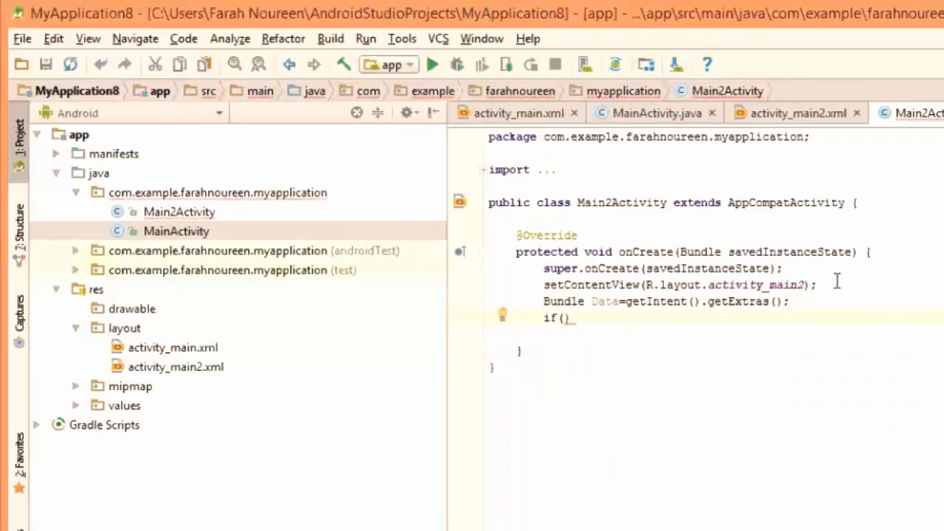
left_click(564, 318)
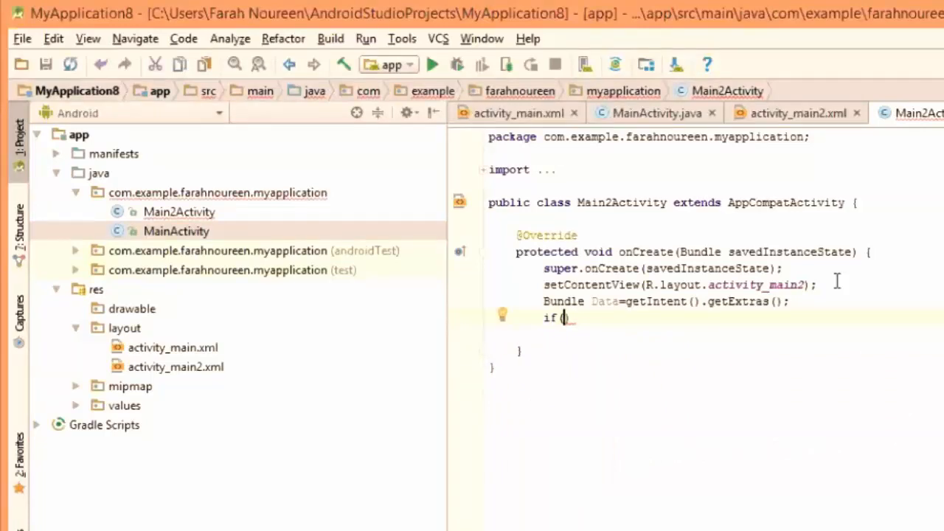
type("Data")
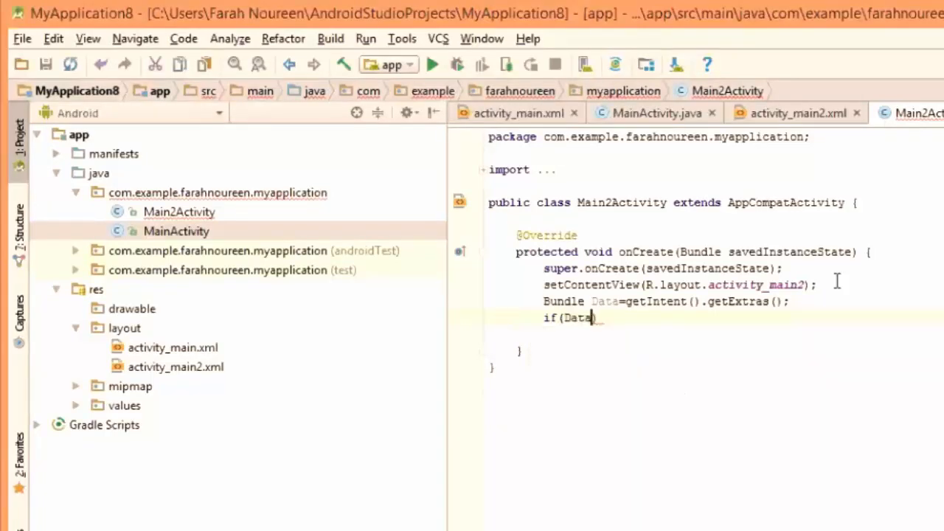
type("++")
type("return;")
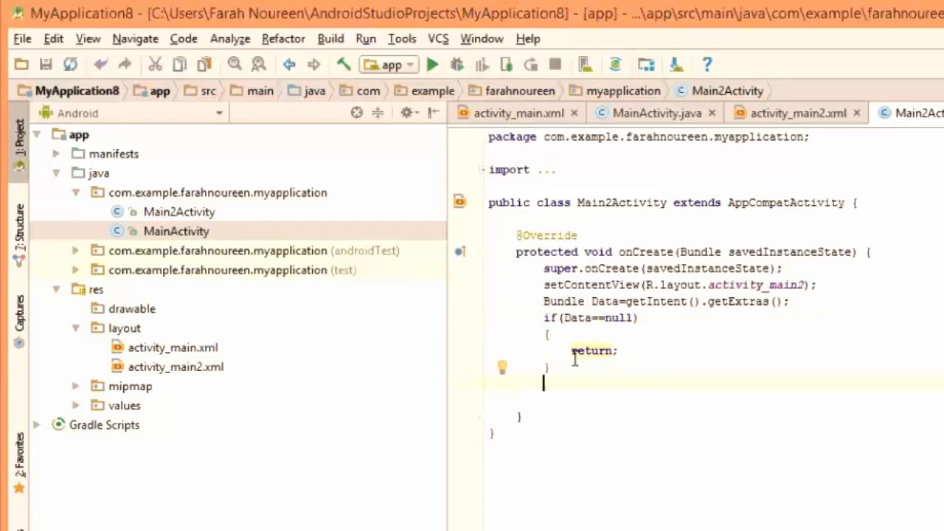
Read Data.getString("mymessage") into a String named mymessage.
type("String")
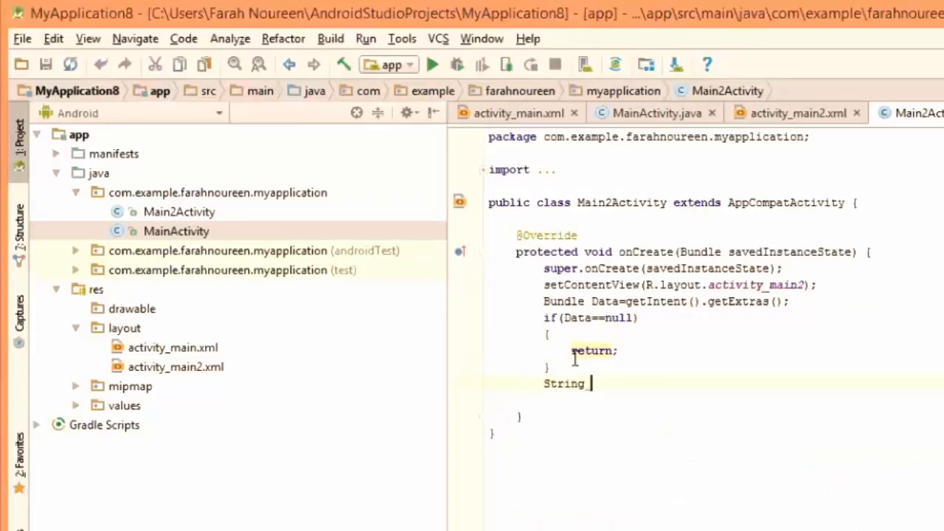
type("mymess")
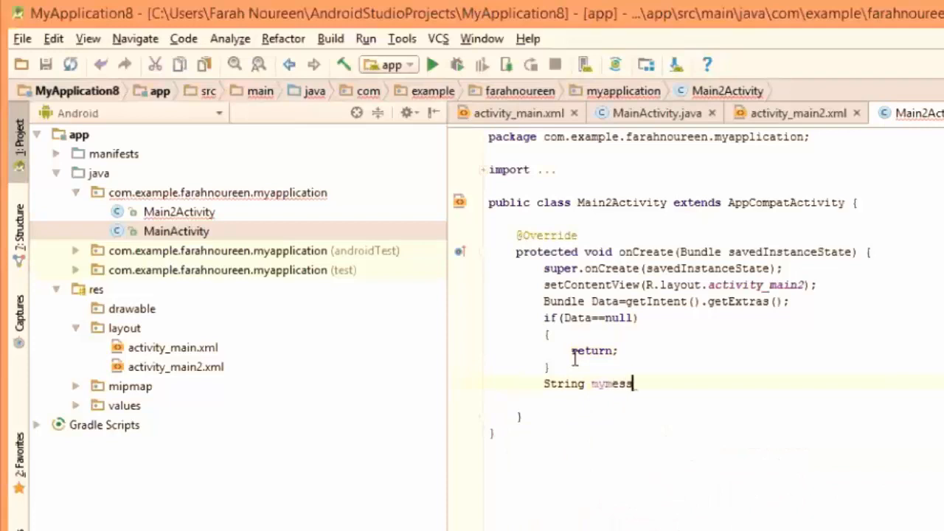
type("age=Data.getString(\"mymessage\");")
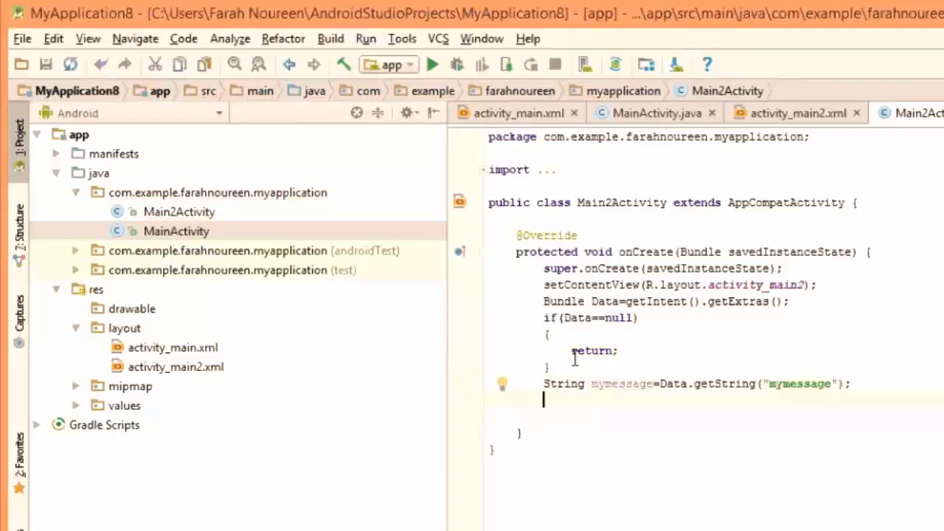
Start declaring a final TextView named Active.
type("final")
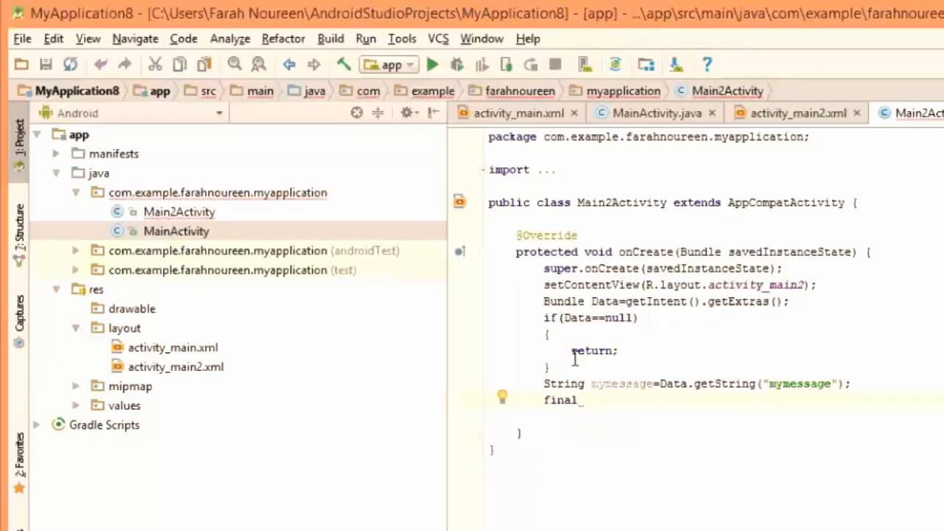
type("_")
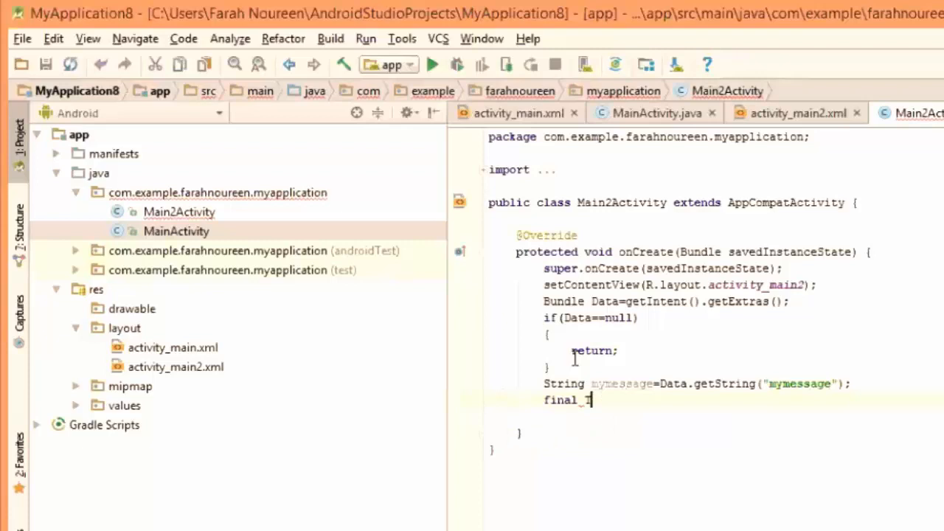
type("TextView Ac")
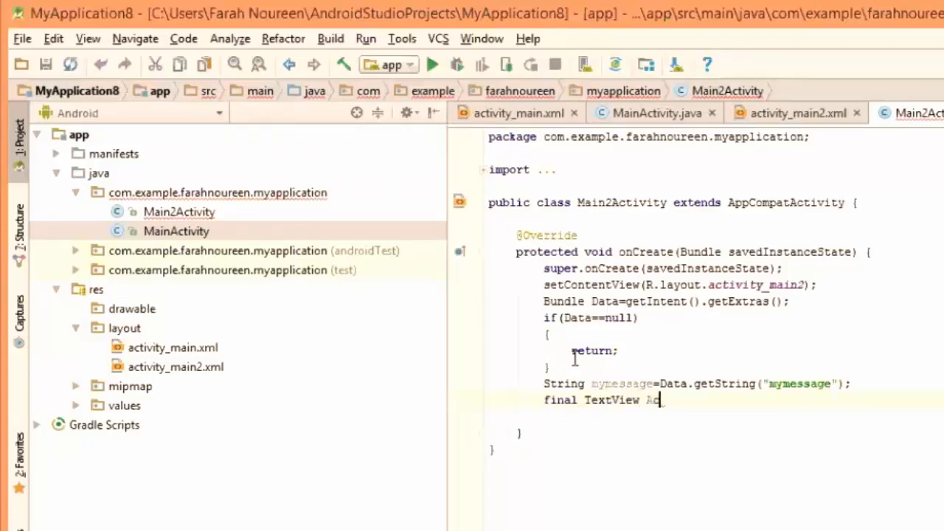
type("tive_")
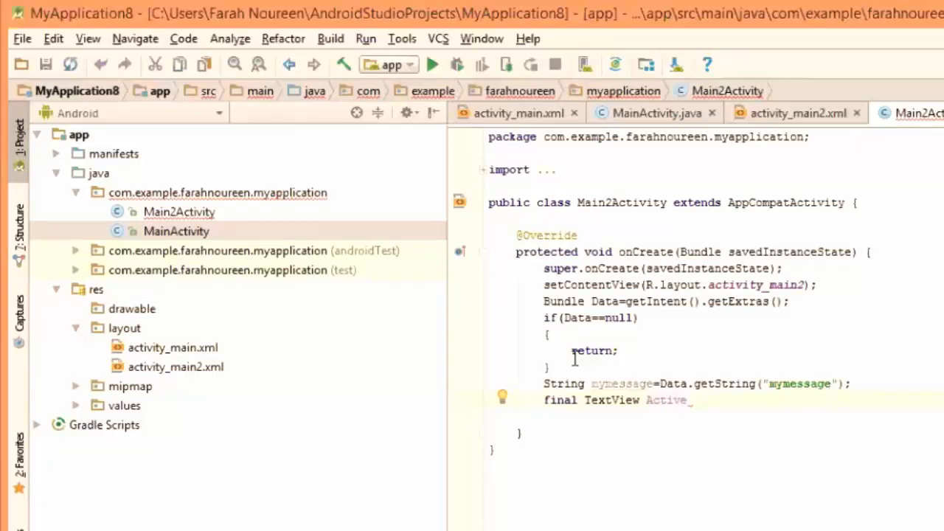
mouse_move(537, 216)
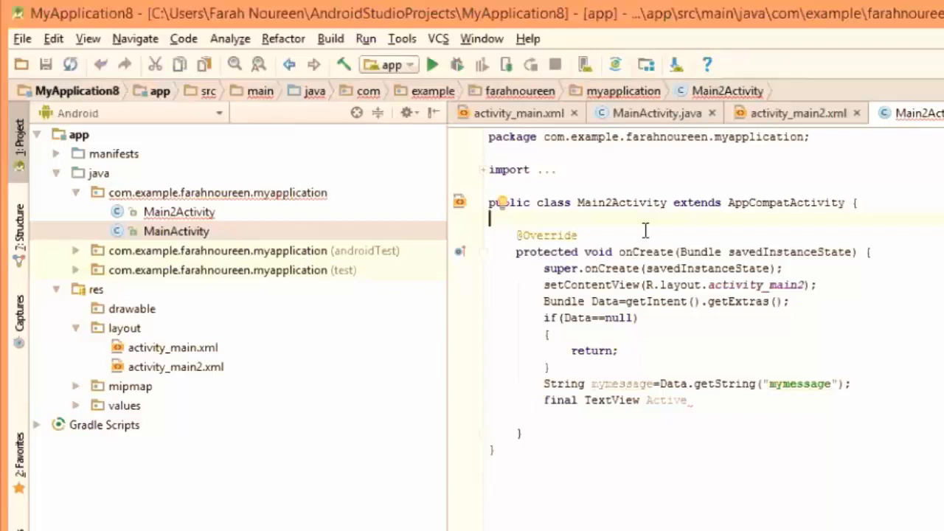
mouse_move(923, 411)
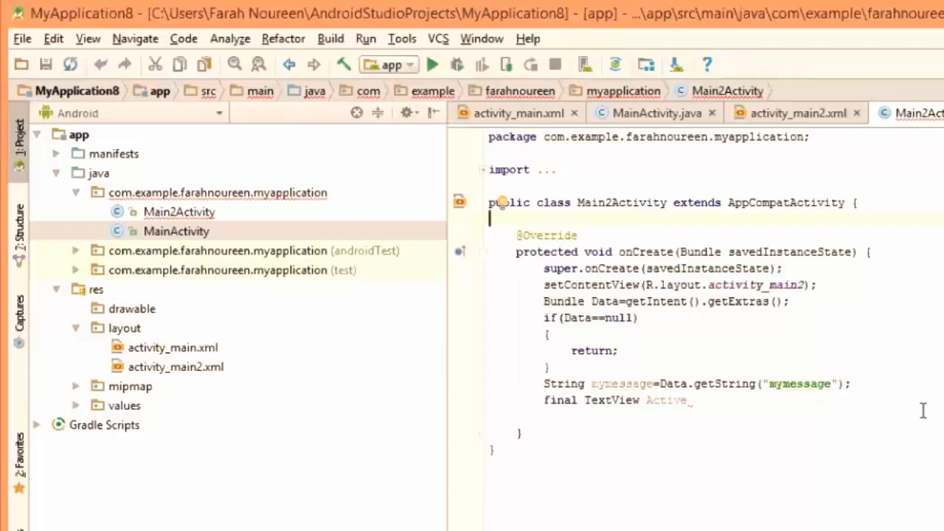
mouse_move(629, 132)
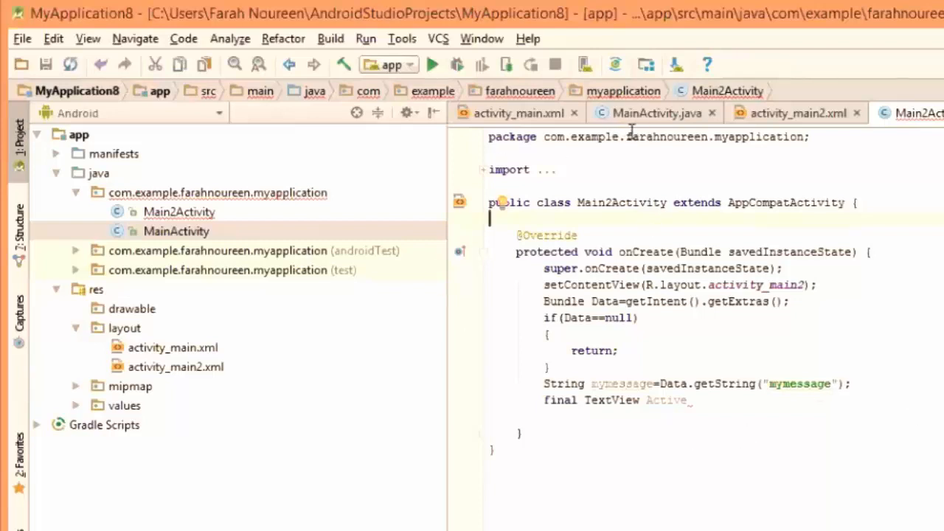
mouse_move(667, 225)
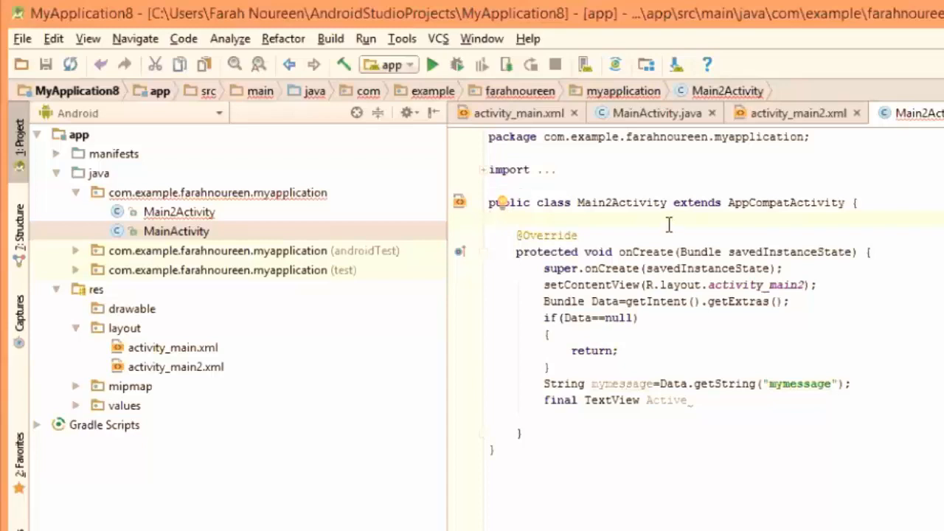
mouse_move(915, 495)
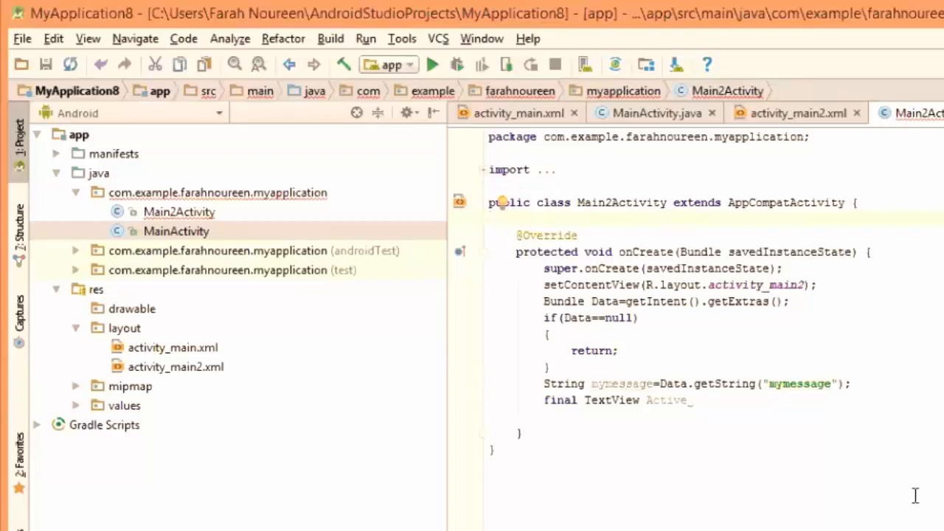
mouse_move(662, 482)
type(" =")
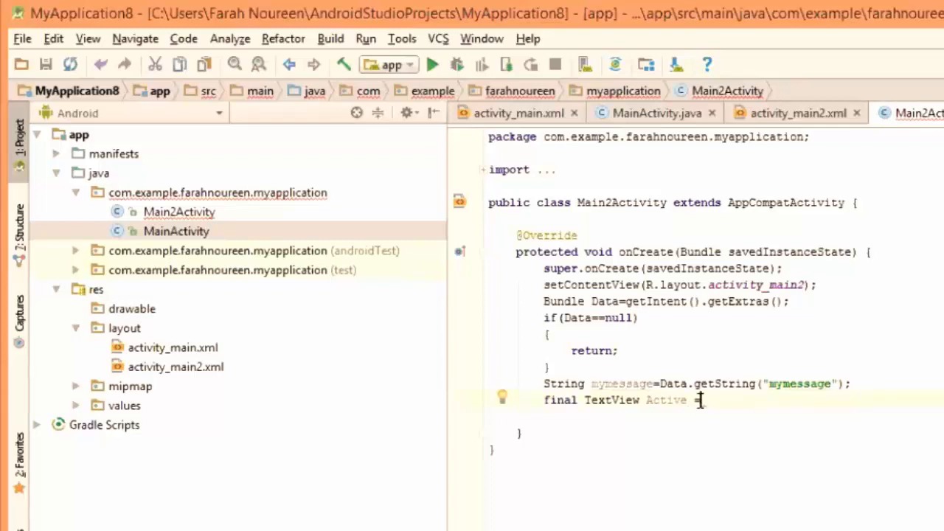
Assign Active to findViewById(R.id.textView2) and call Active.setText(mymessage).
type("T")
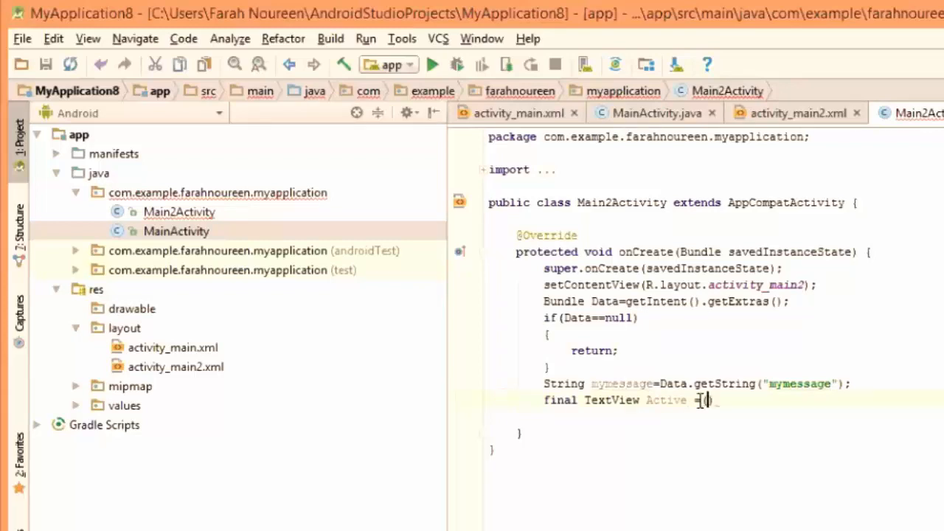
type("TextView")
left_click(638, 418)
type("Active.setText();")
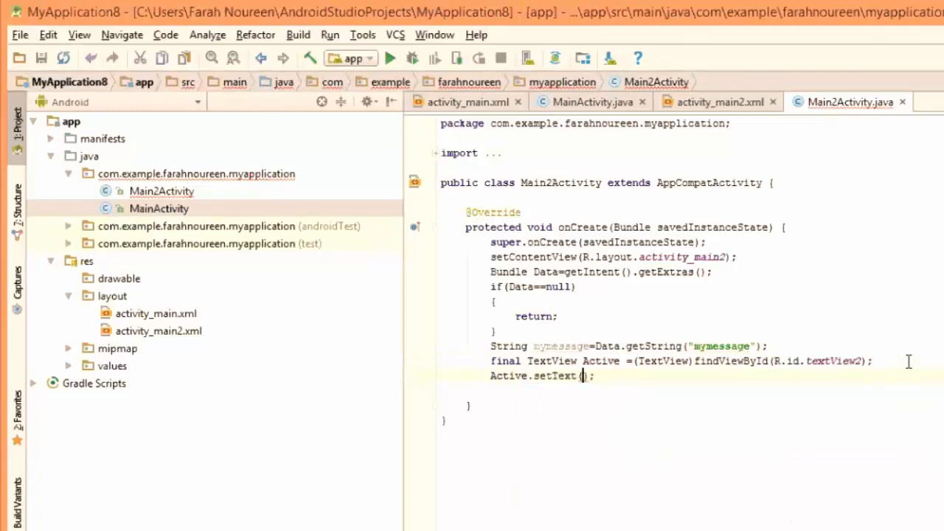
type("mt")
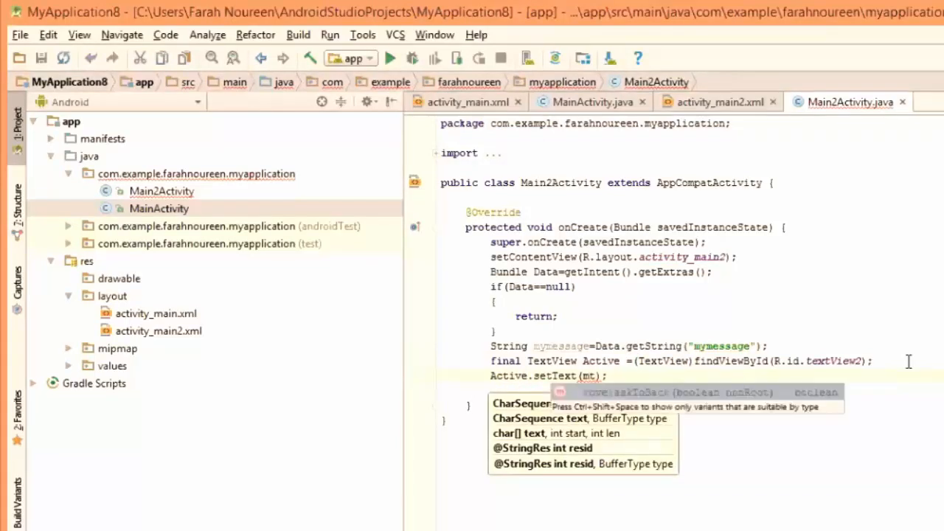
type("ymessage")
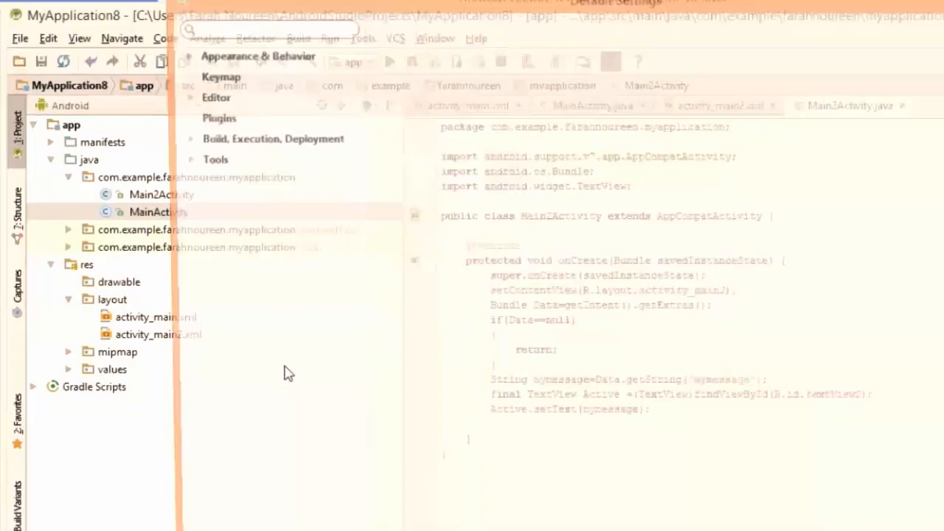
Show the Android SDK settings page and launch the standalone SDK Manager.
left_click(251, 222)
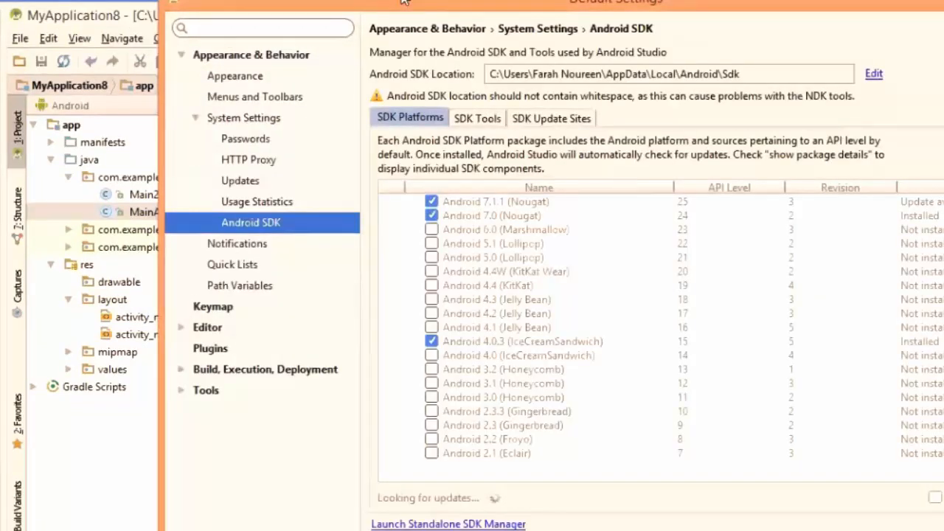
left_click(448, 524)
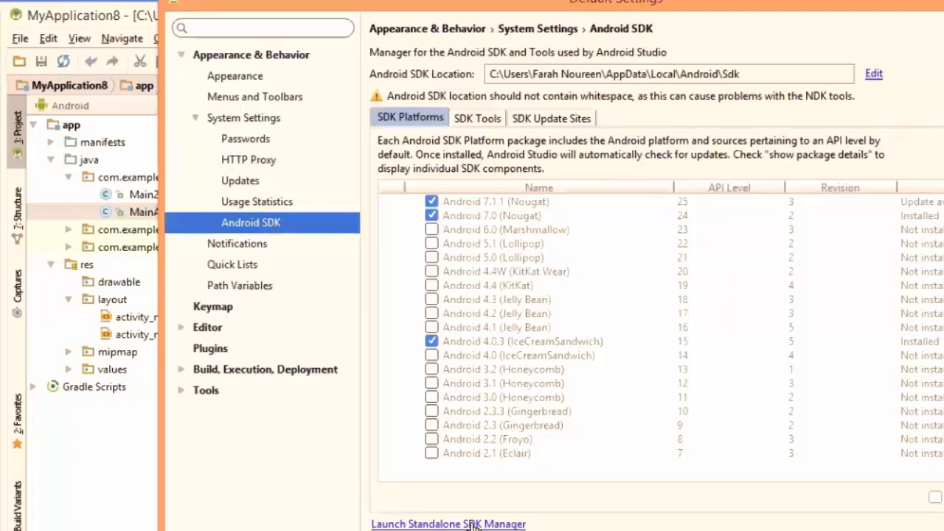
mouse_move(554, 318)
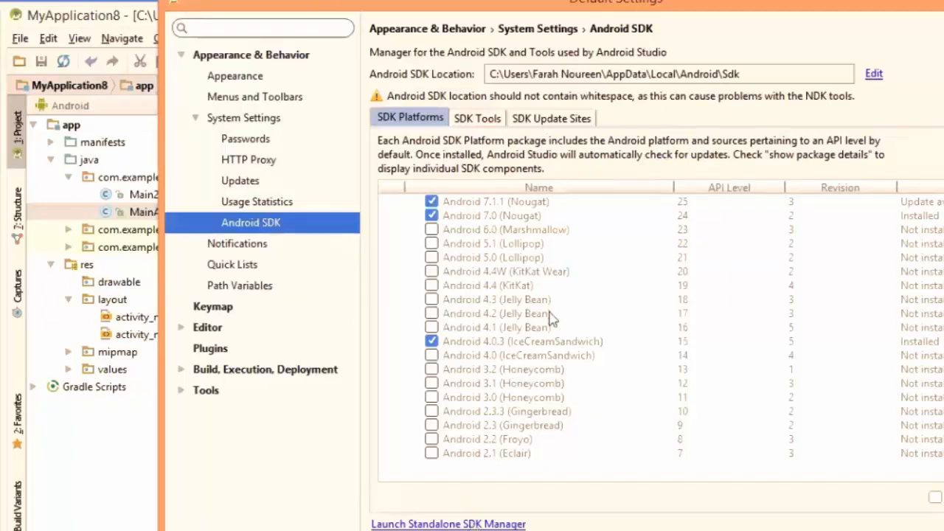
left_click(448, 524)
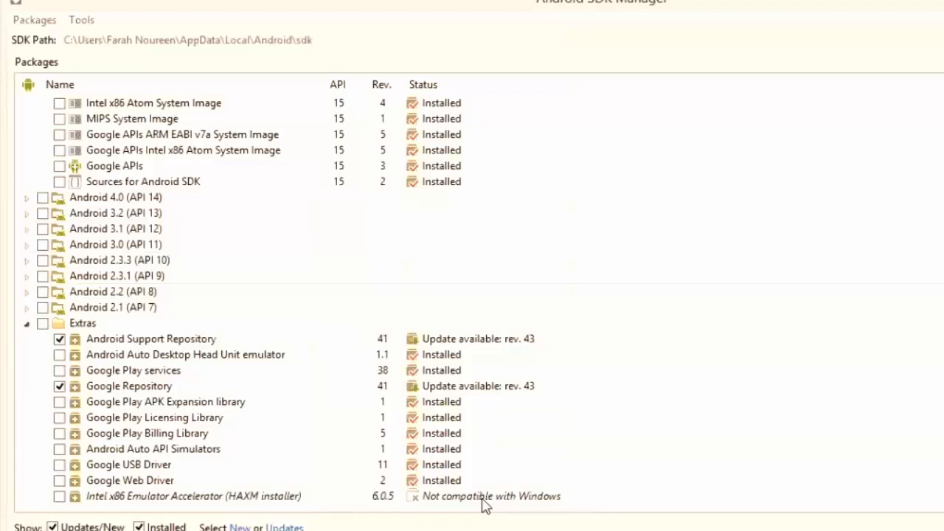
mouse_move(424, 505)
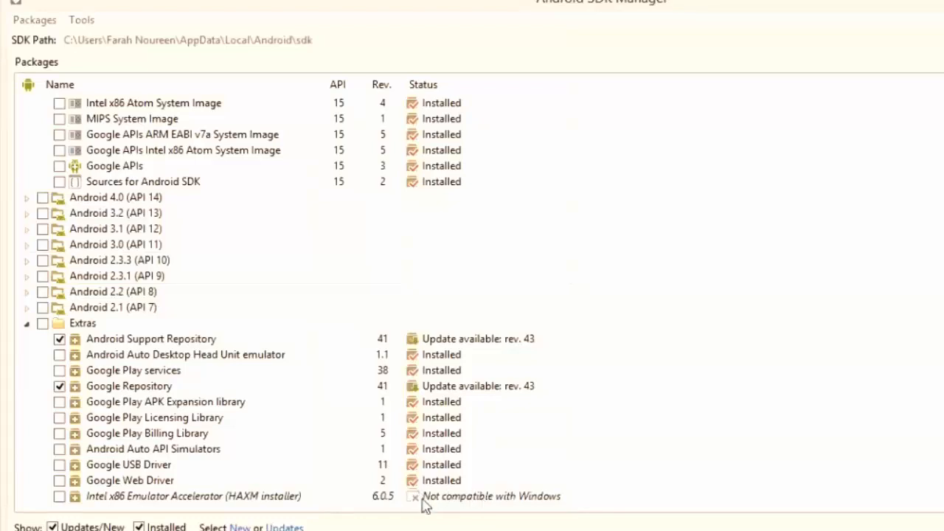
mouse_move(457, 502)
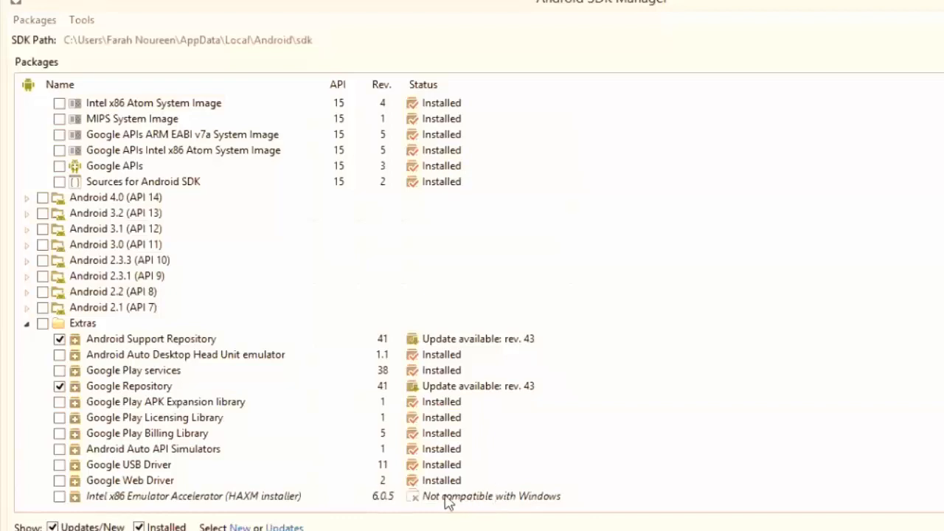
mouse_move(290, 216)
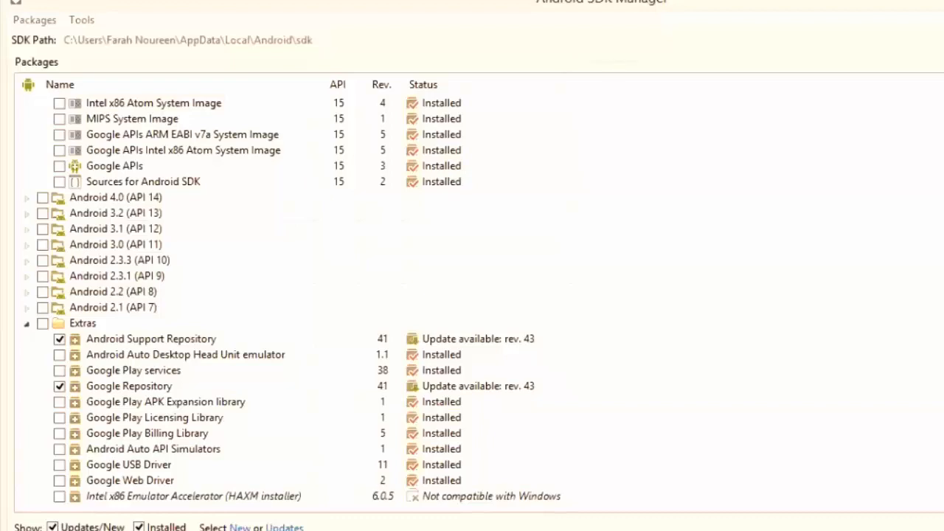
mouse_move(530, 315)
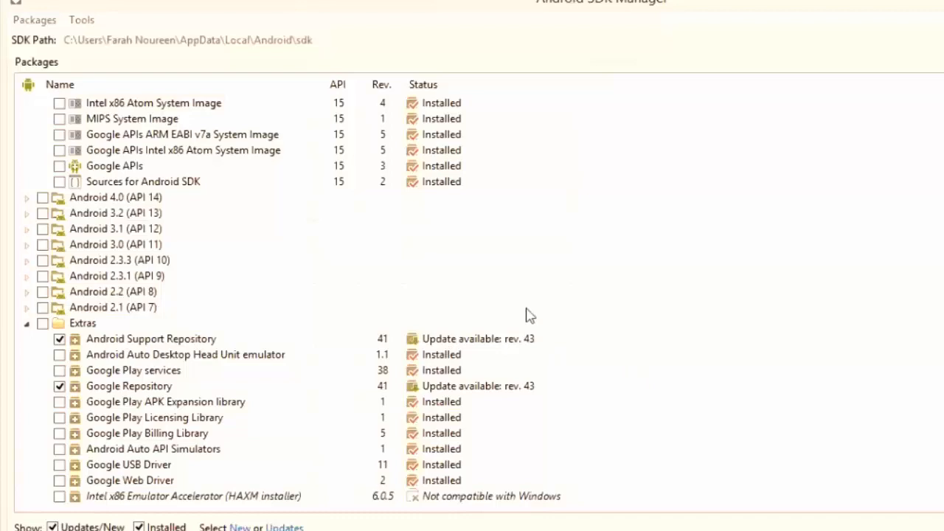
mouse_move(833, 367)
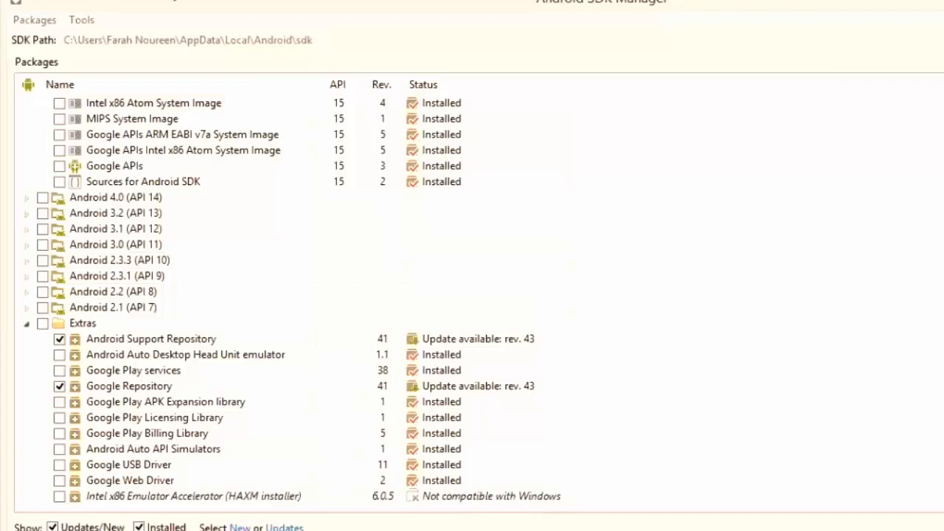
mouse_move(789, 345)
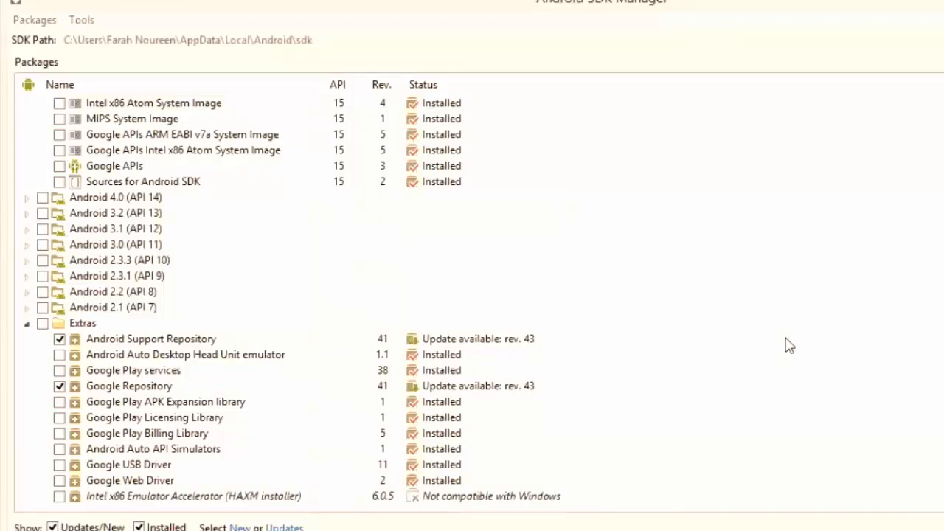
mouse_move(699, 316)
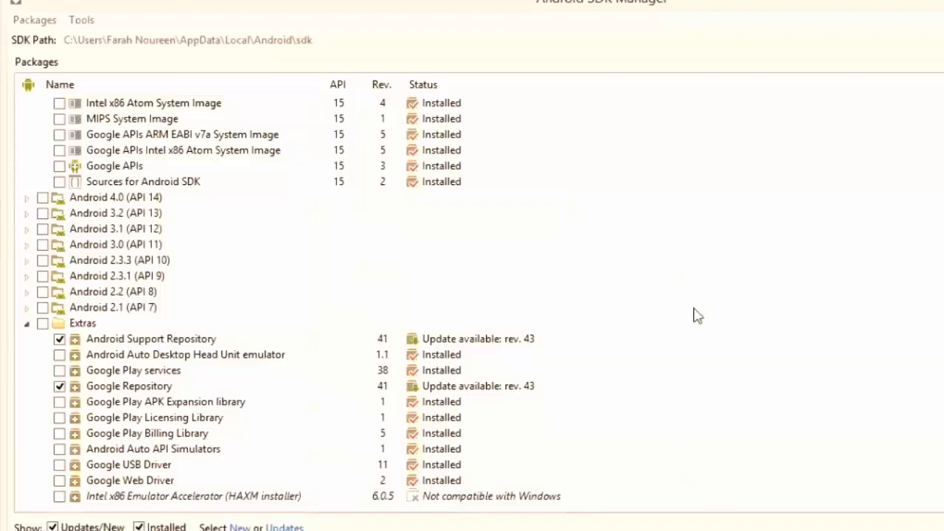
mouse_move(688, 322)
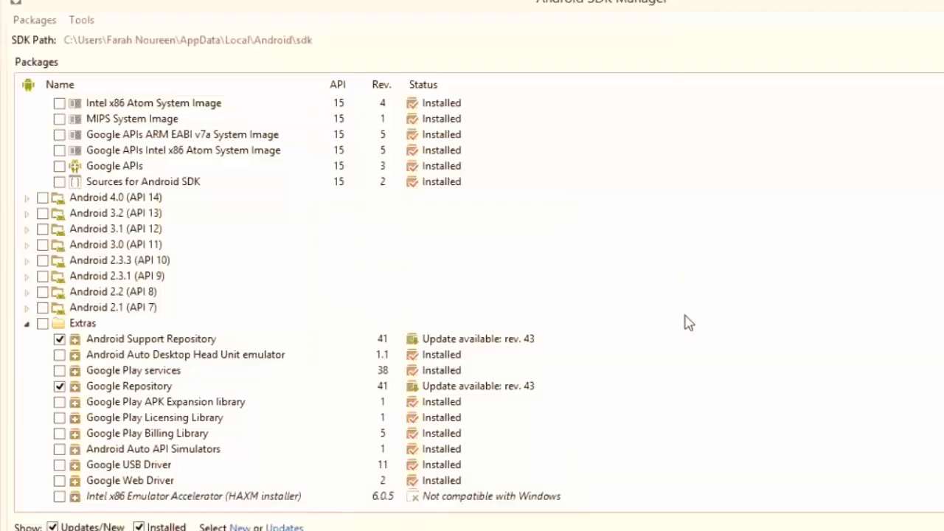
mouse_move(772, 424)
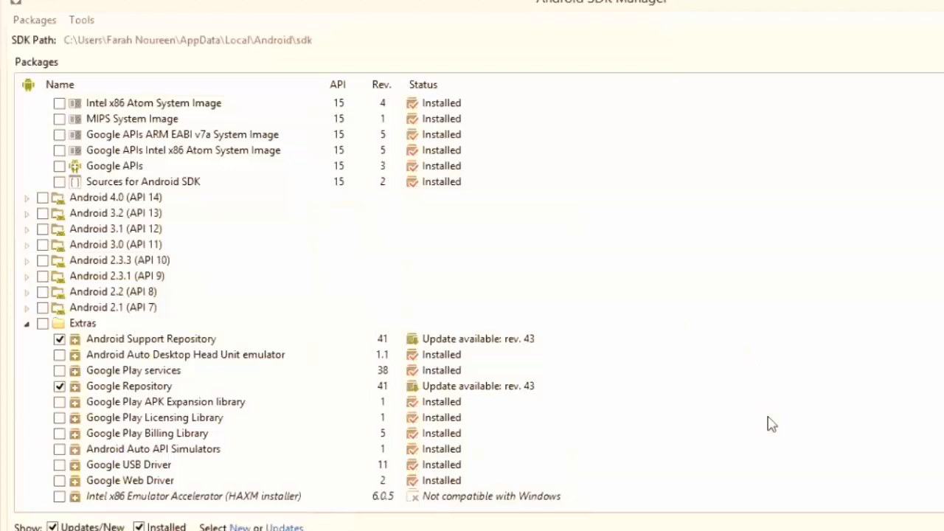
mouse_move(755, 442)
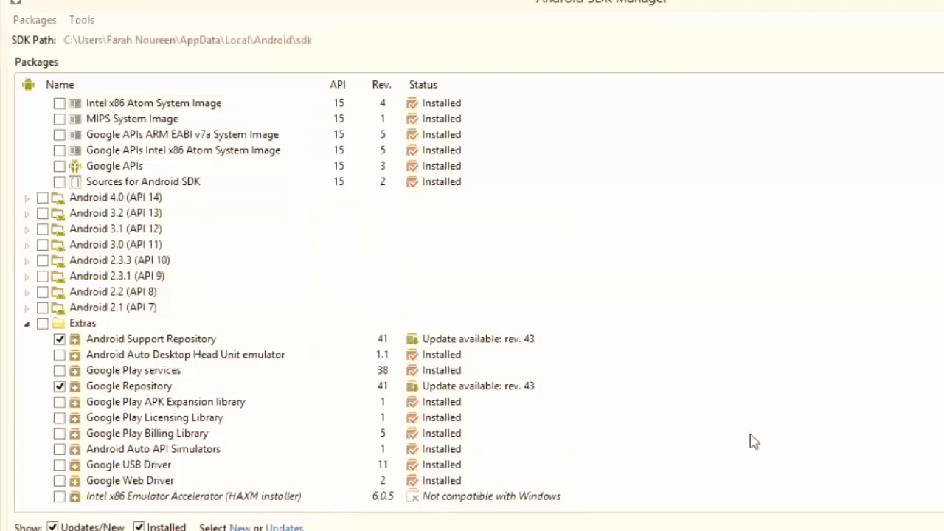